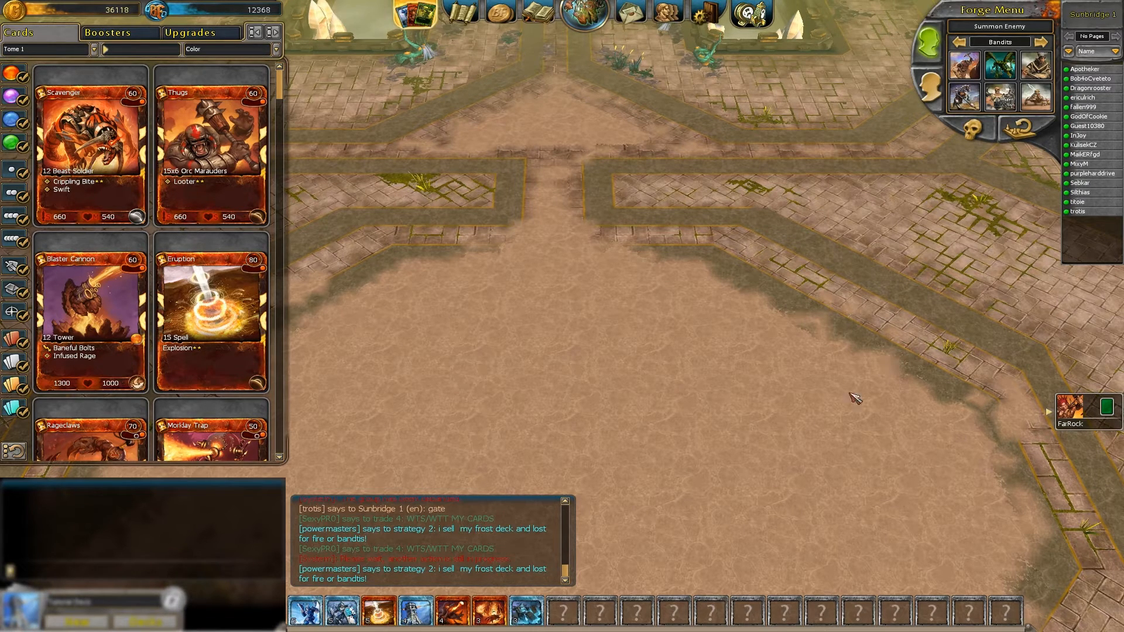
mouse_move(787, 337)
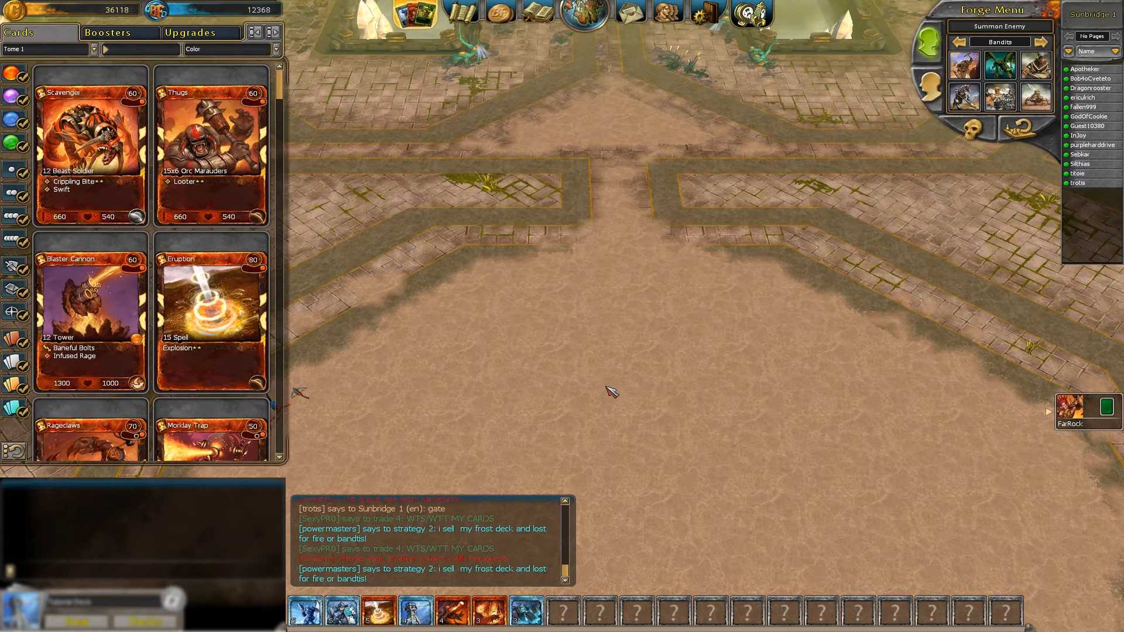
mouse_move(624, 392)
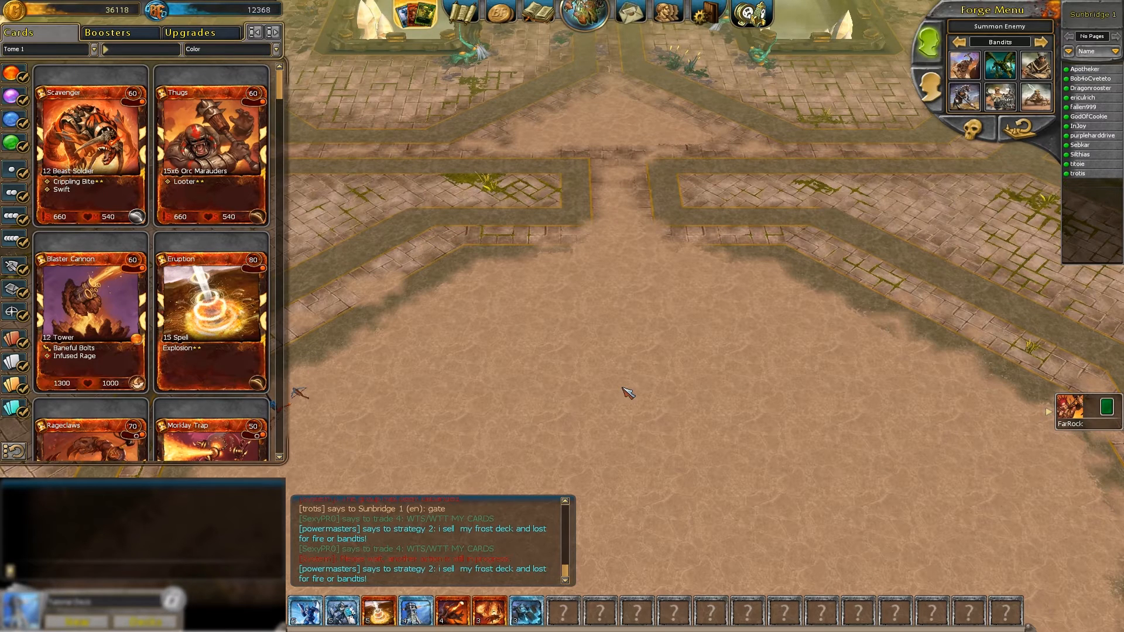
mouse_move(675, 346)
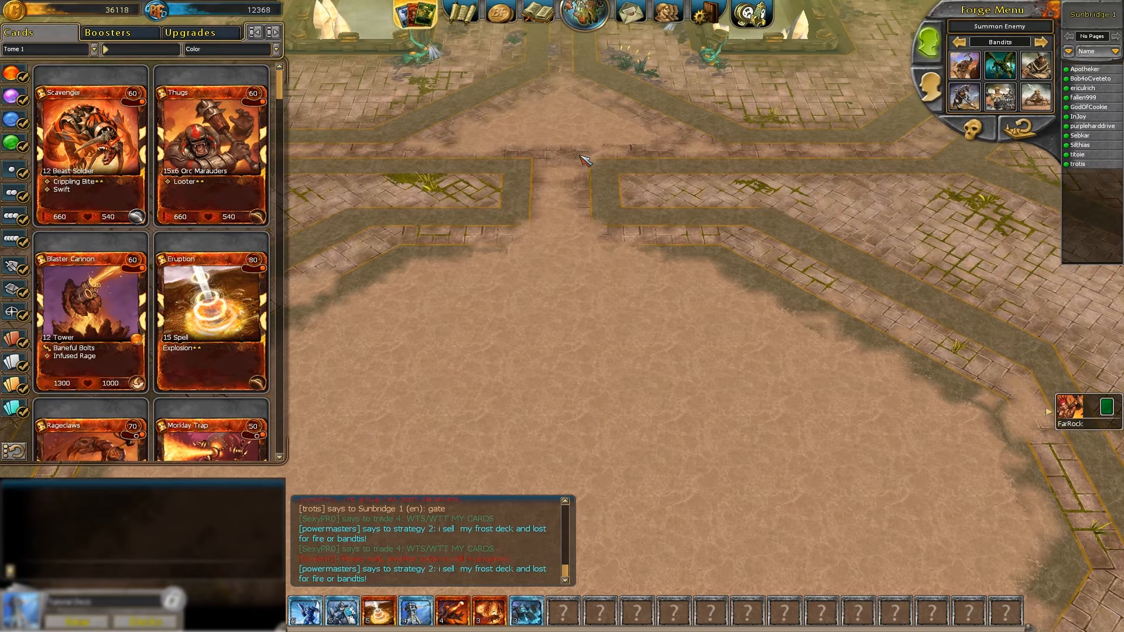
mouse_move(586, 129)
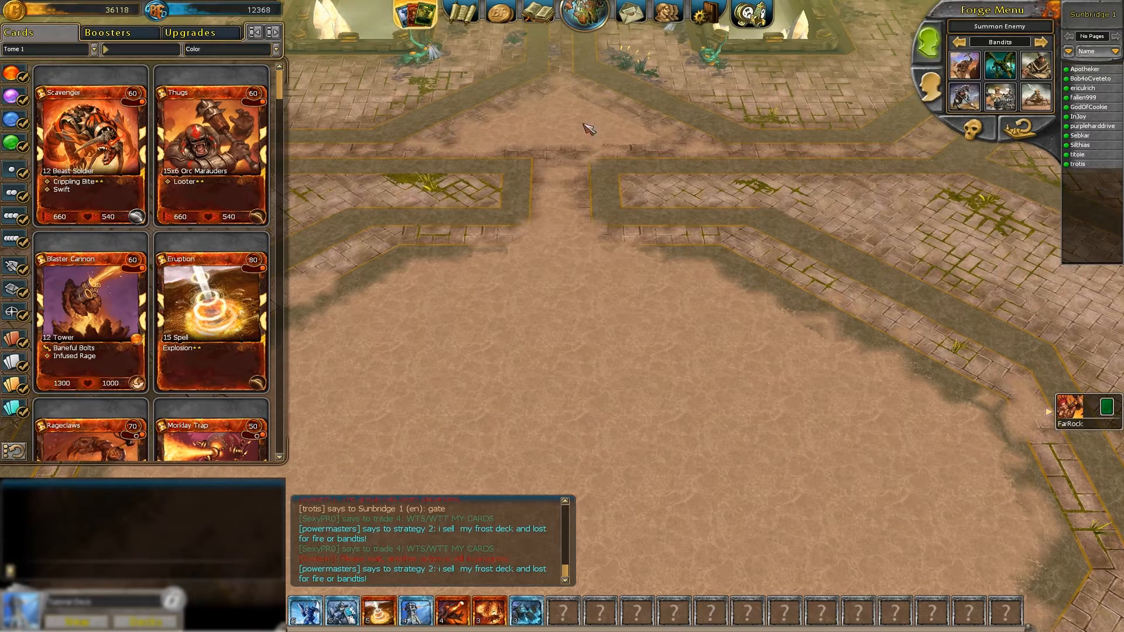
mouse_move(465, 147)
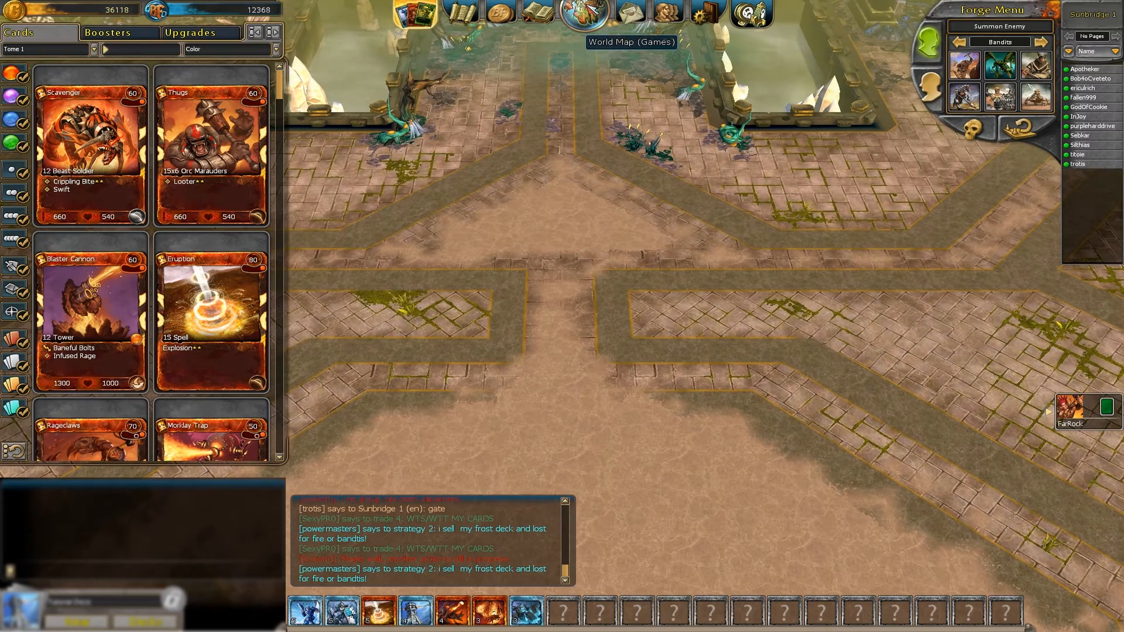
Create a Sunbridge scenario game on Expert difficulty from the World Map
click(579, 14)
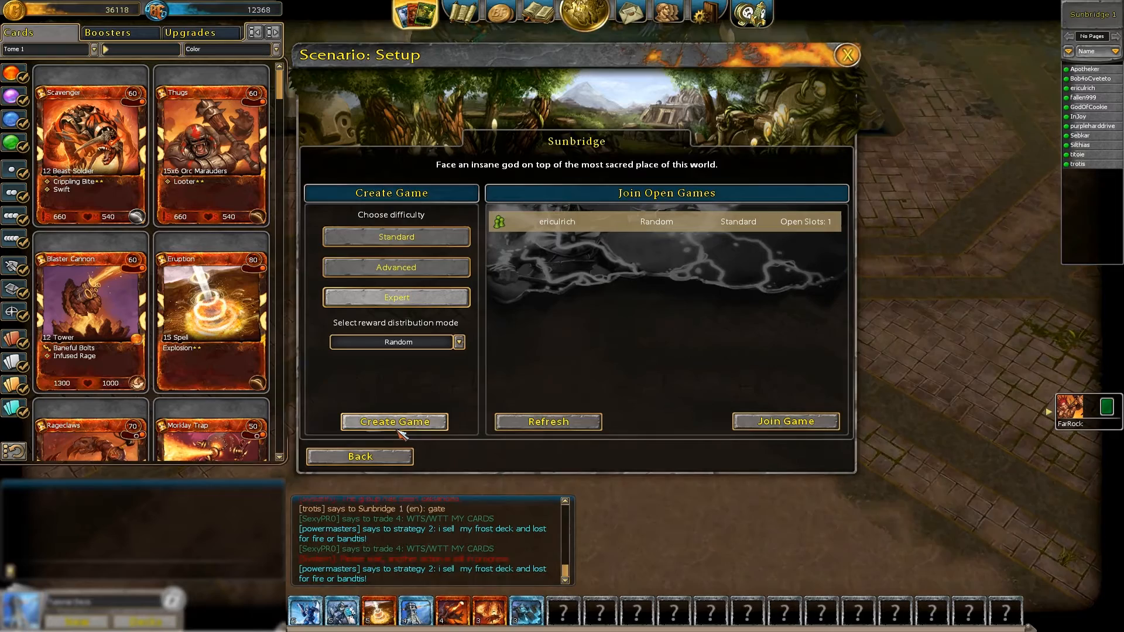
click(393, 422)
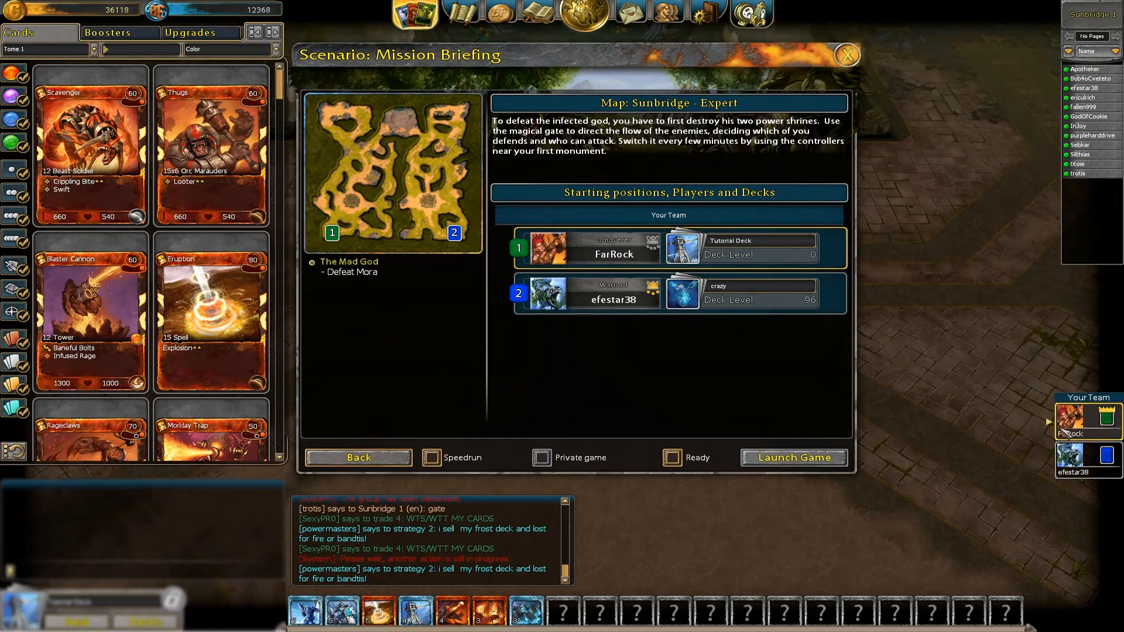
Kick the second player from the team slot, leaving a one-player private game
right_click(1081, 453)
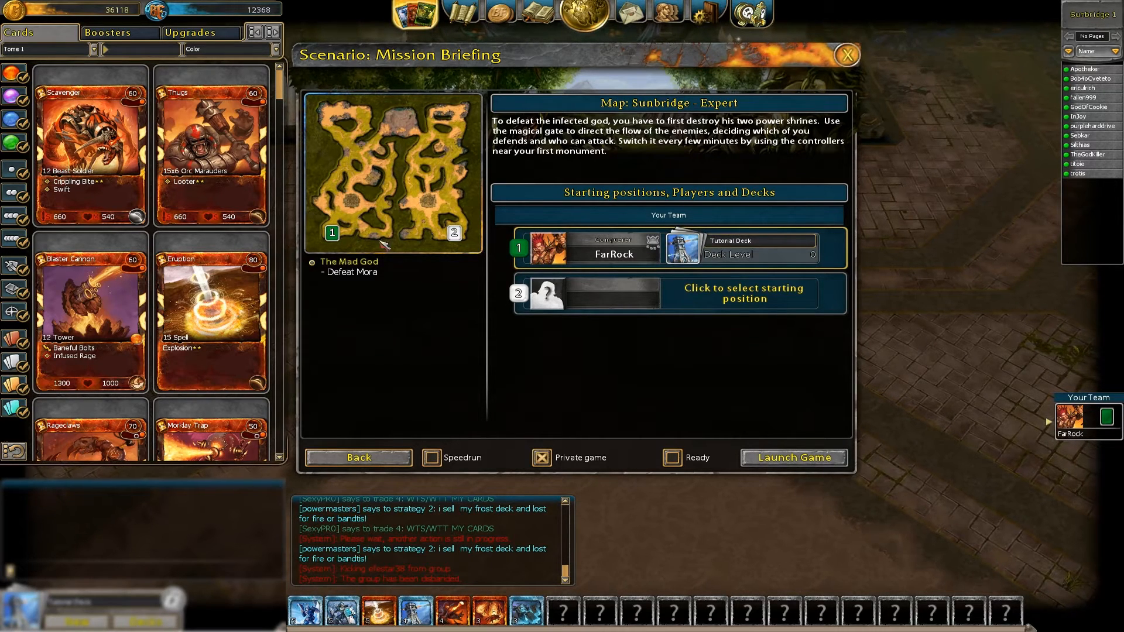
mouse_move(405, 212)
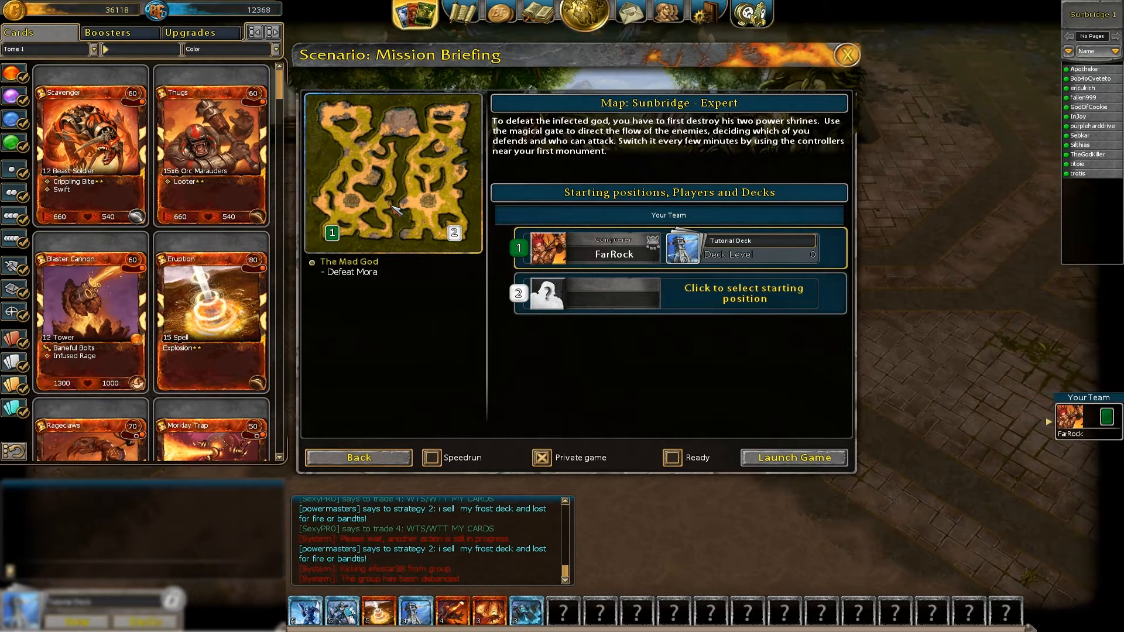
mouse_move(413, 208)
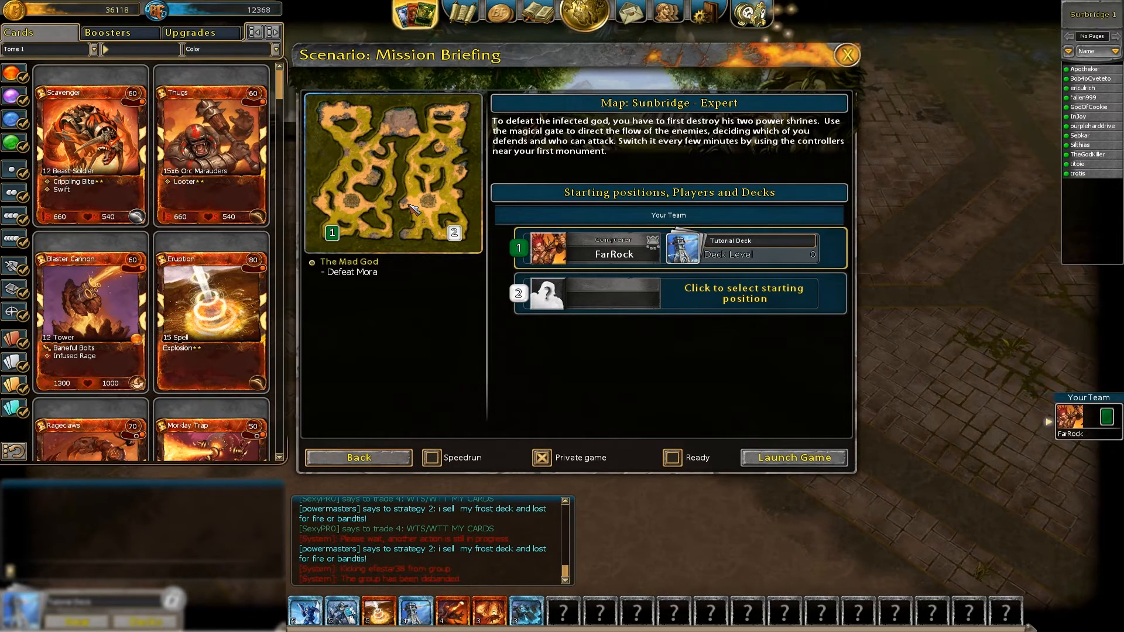
mouse_move(358, 240)
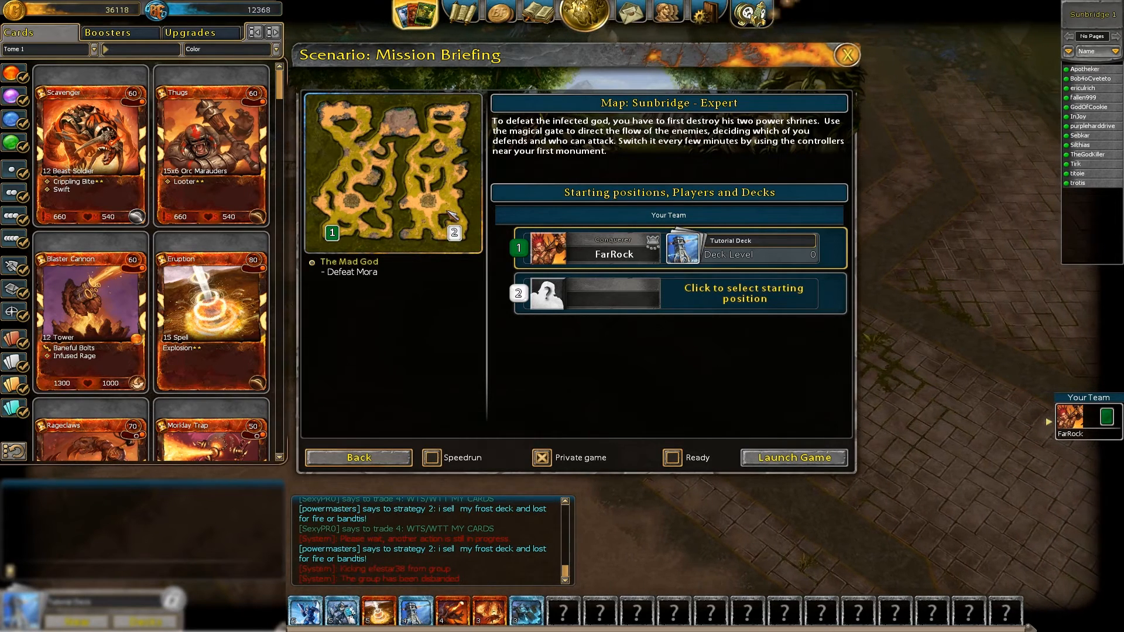
mouse_move(447, 151)
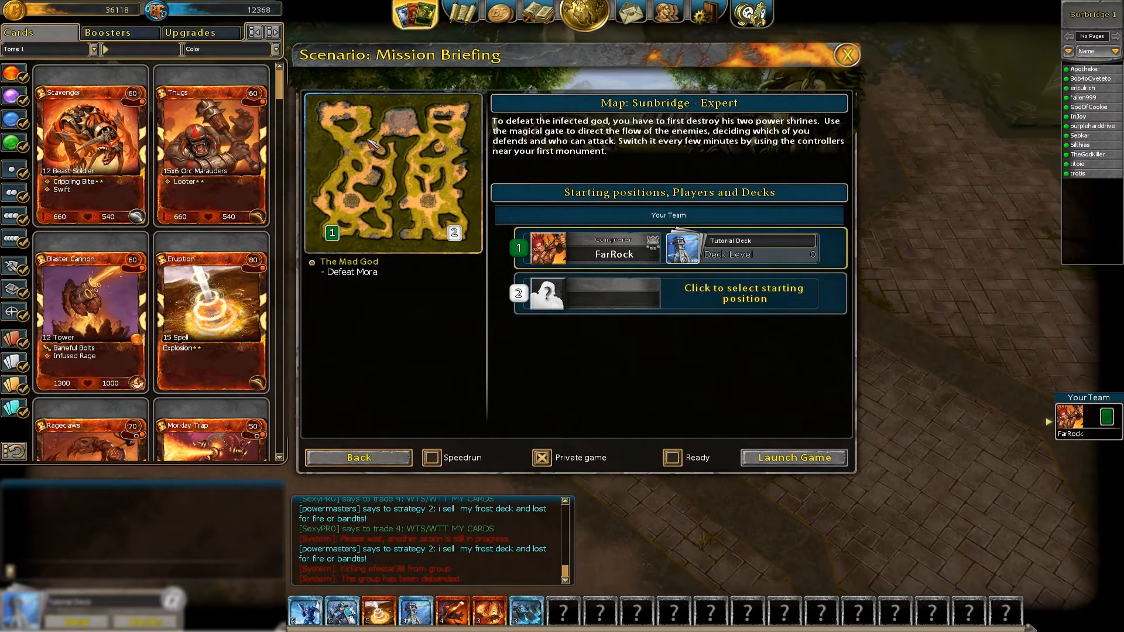
mouse_move(406, 135)
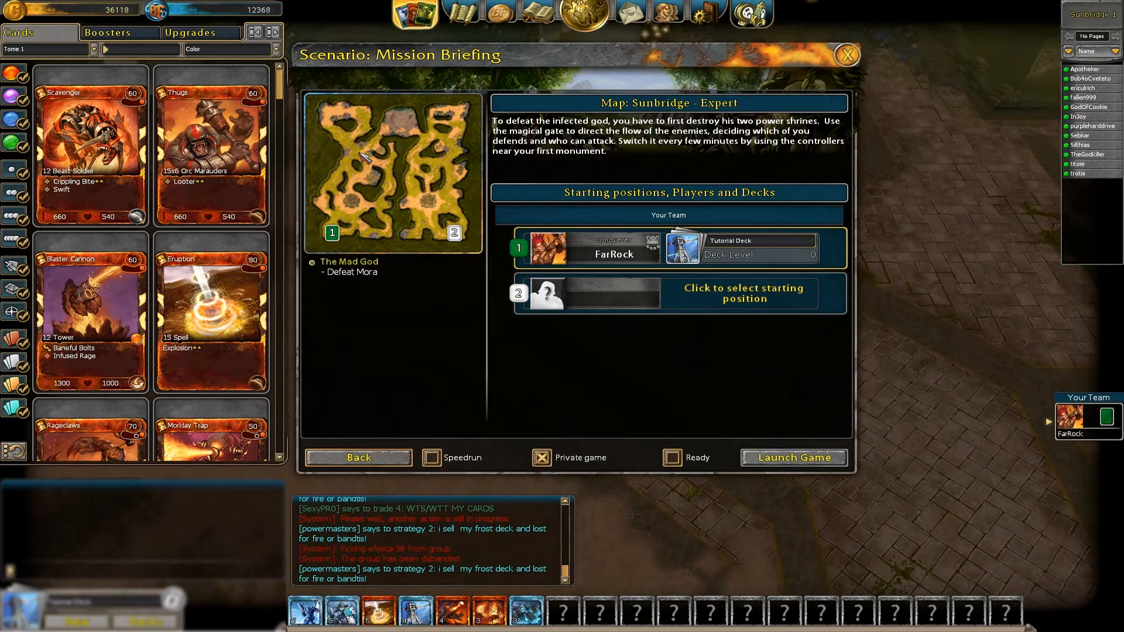
mouse_move(426, 129)
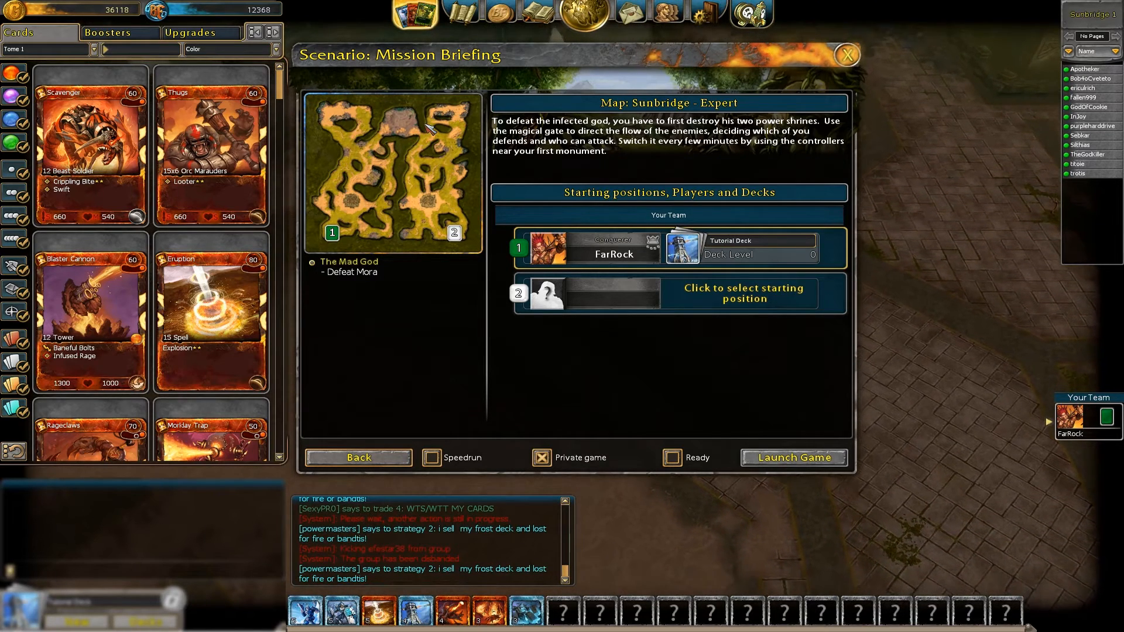